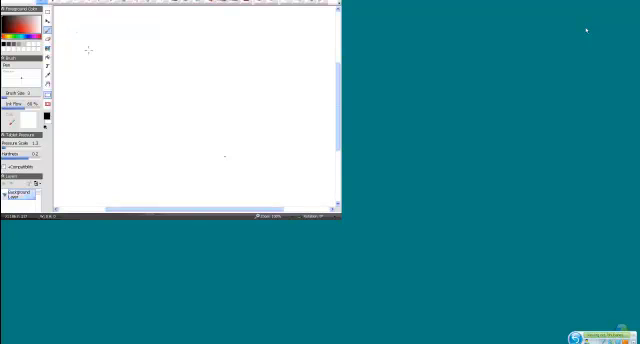
Scribble a test stroke on the blank Artweaver canvas
drag(90, 45, 130, 55)
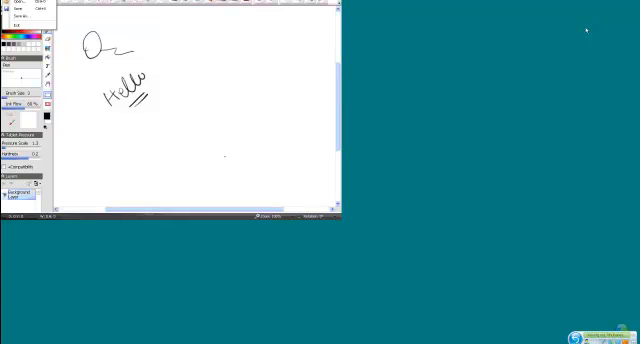
Start a new canvas without saving the scribbles, and choose black as the painting colour
click(16, 10)
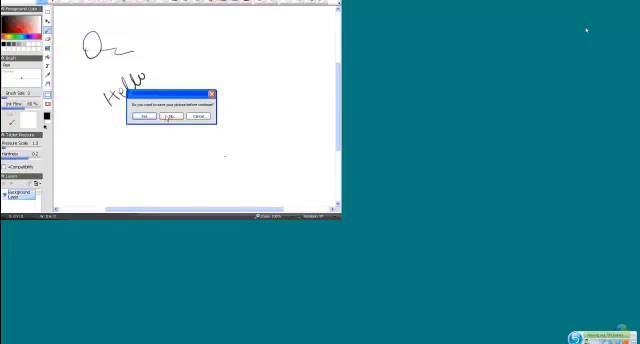
click(172, 116)
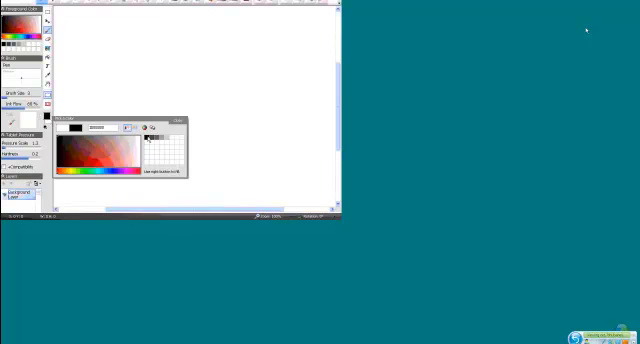
click(175, 120)
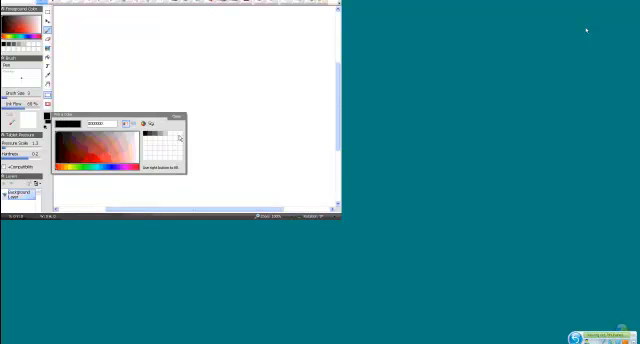
click(177, 116)
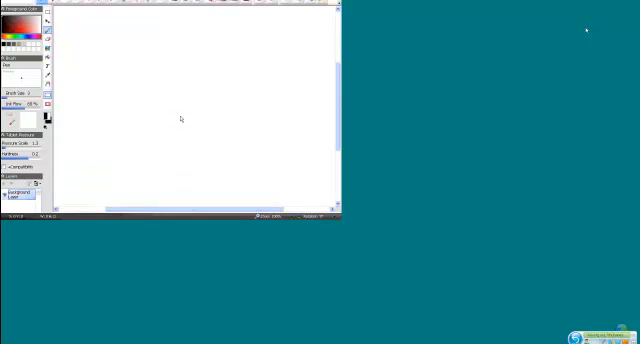
Fill the canvas with black and handwrite δ*(1, ab) = near the top-left
click(8, 3)
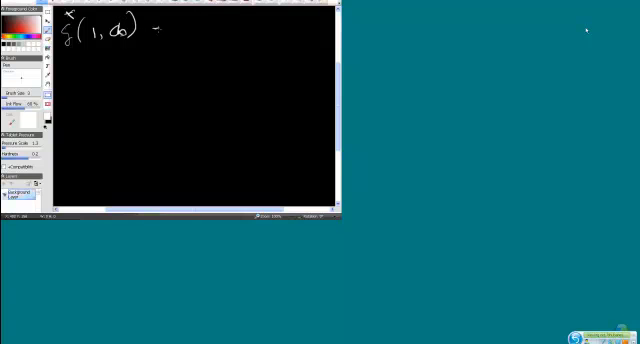
drag(160, 28, 170, 28)
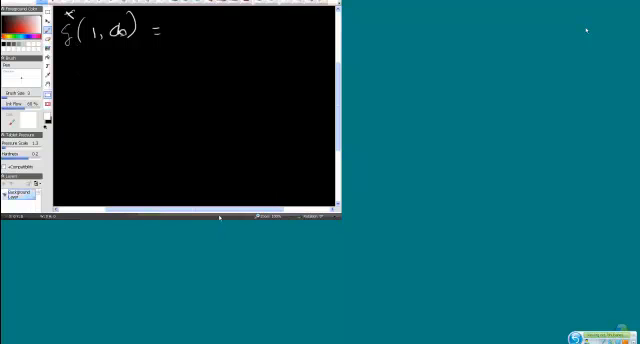
mouse_move(244, 228)
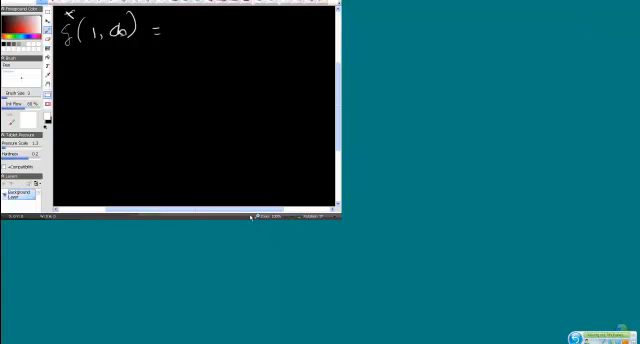
mouse_move(424, 78)
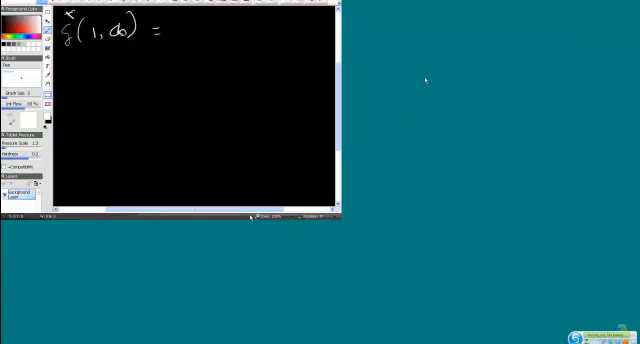
mouse_move(576, 285)
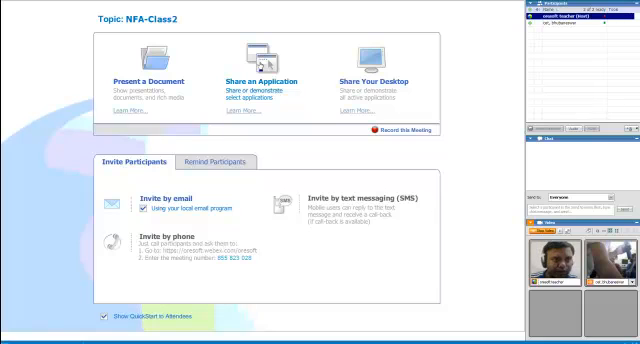
Open a new blank WebEx whiteboard from the Share menu
click(15, 5)
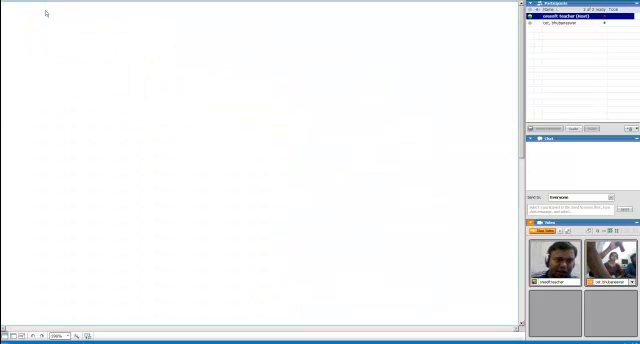
mouse_move(182, 44)
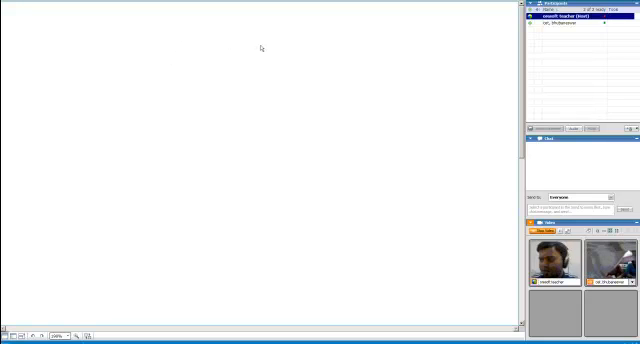
mouse_move(50, 68)
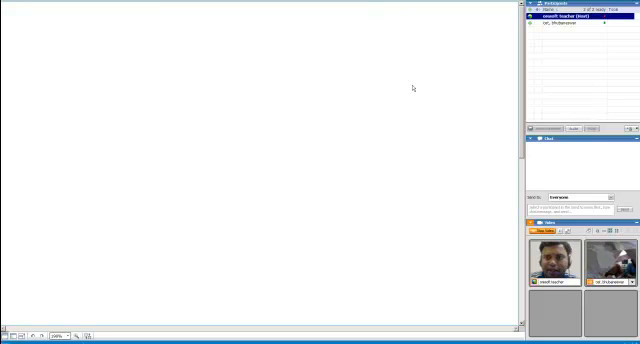
mouse_move(411, 89)
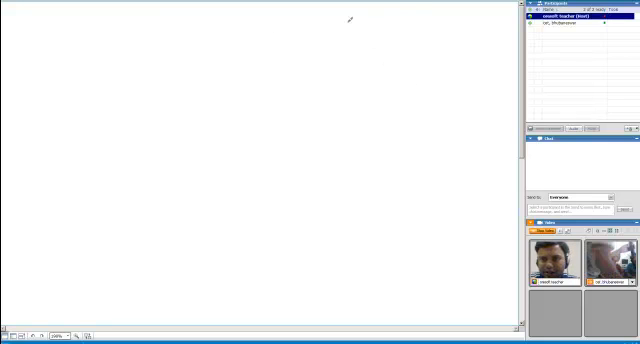
drag(134, 38, 136, 48)
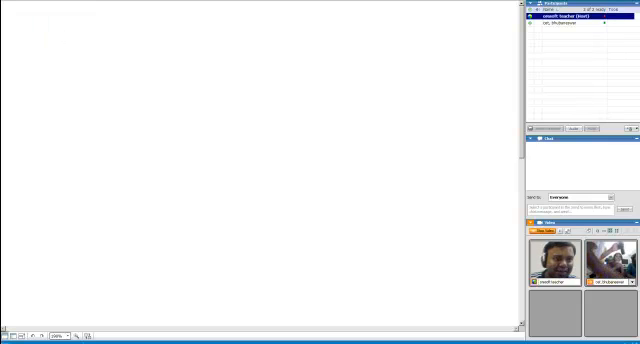
mouse_move(306, 159)
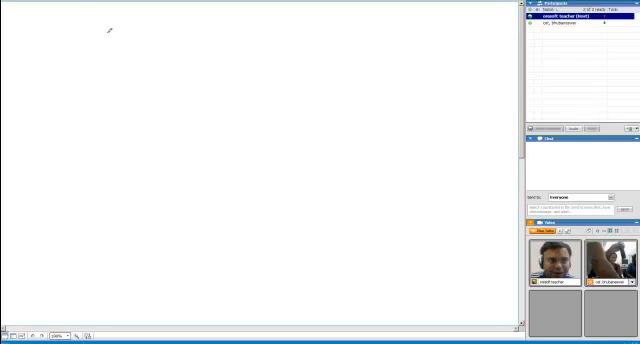
mouse_move(307, 141)
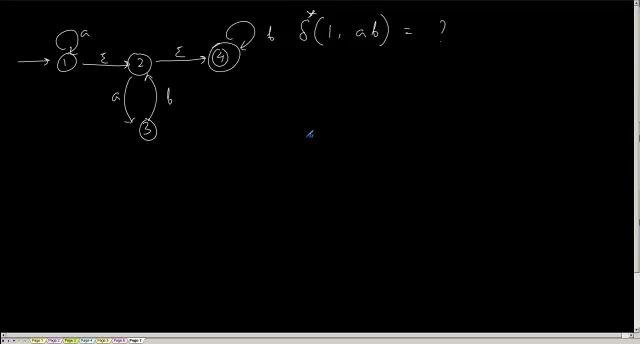
mouse_move(393, 95)
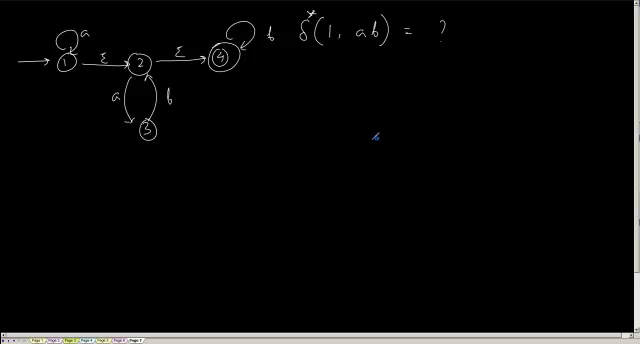
mouse_move(197, 27)
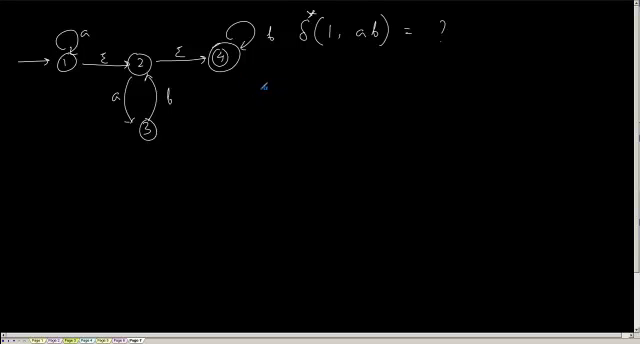
Write '1.' below the NFA diagram on the black whiteboard page
text(1.)
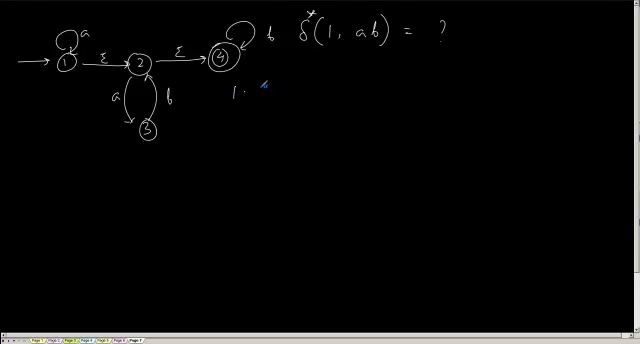